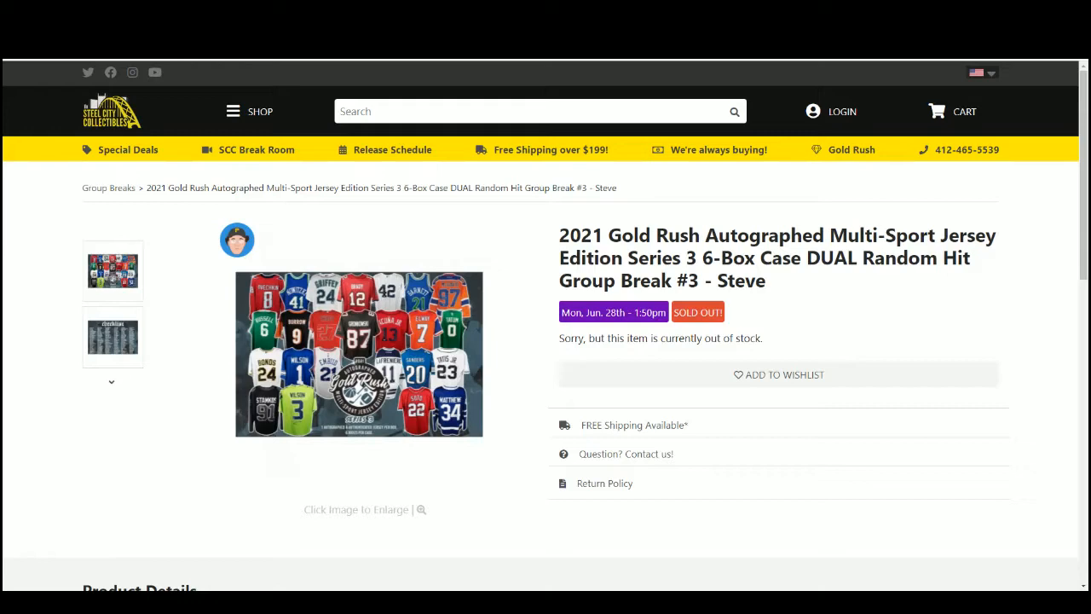
Scroll to the Product Details and read the DUAL Random Hit rules.
scroll(down, 3)
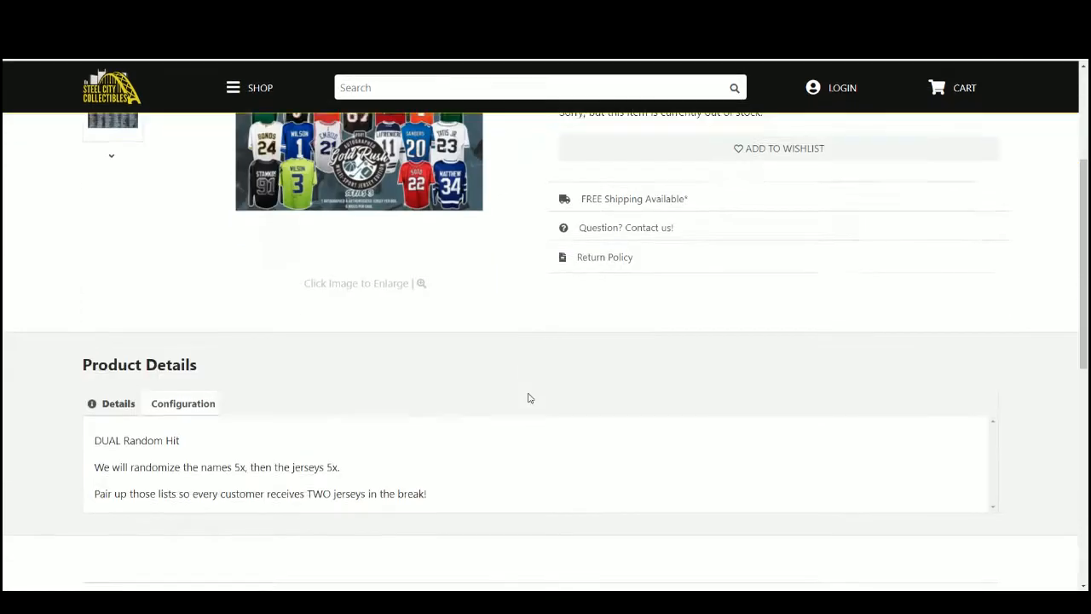
scroll(down, 3)
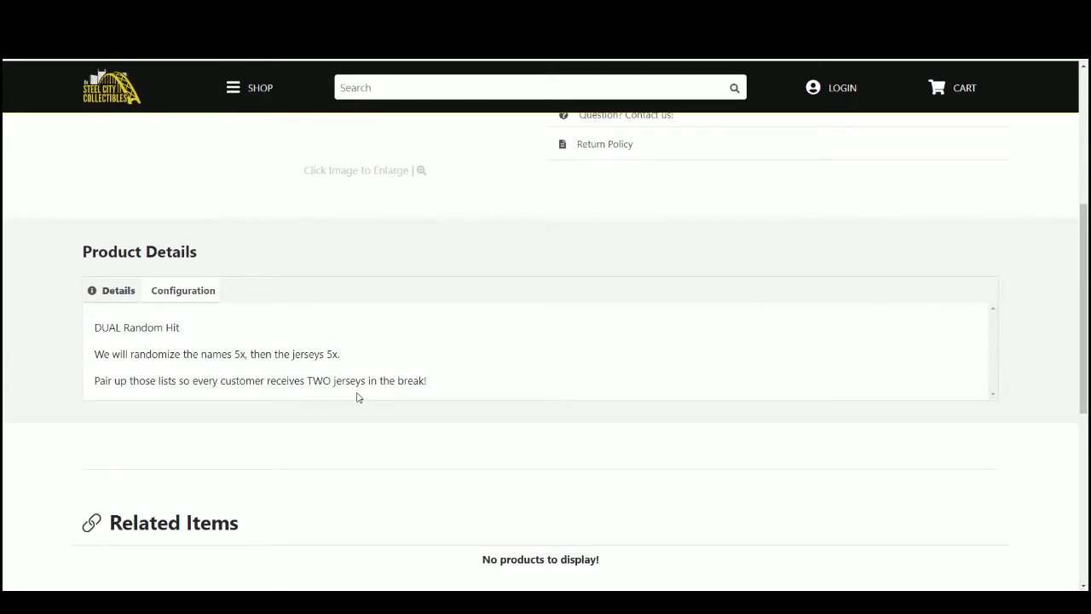
mouse_move(703, 159)
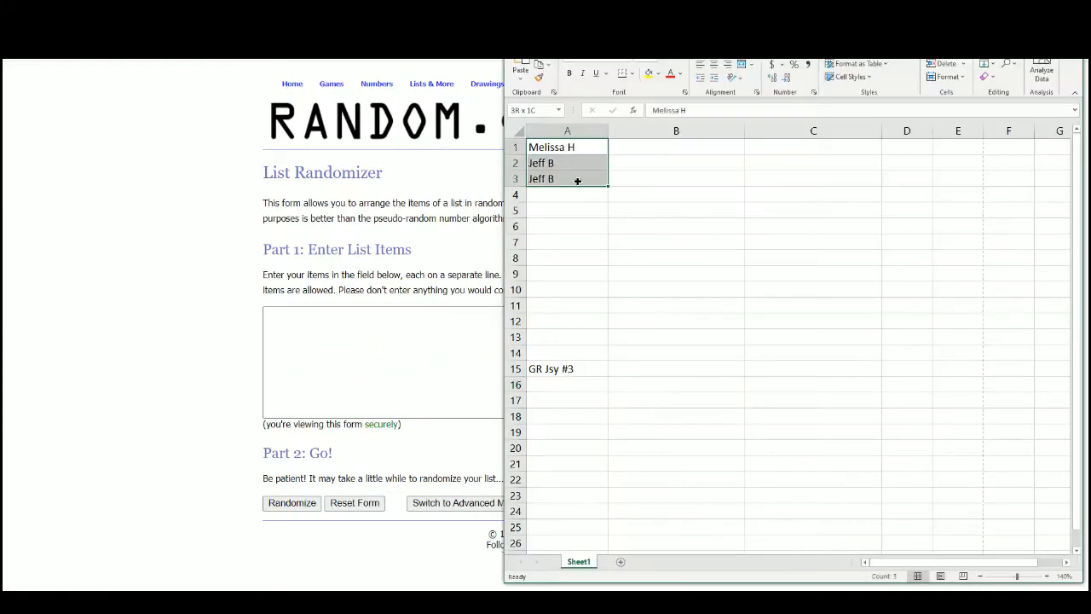
right_click(378, 358)
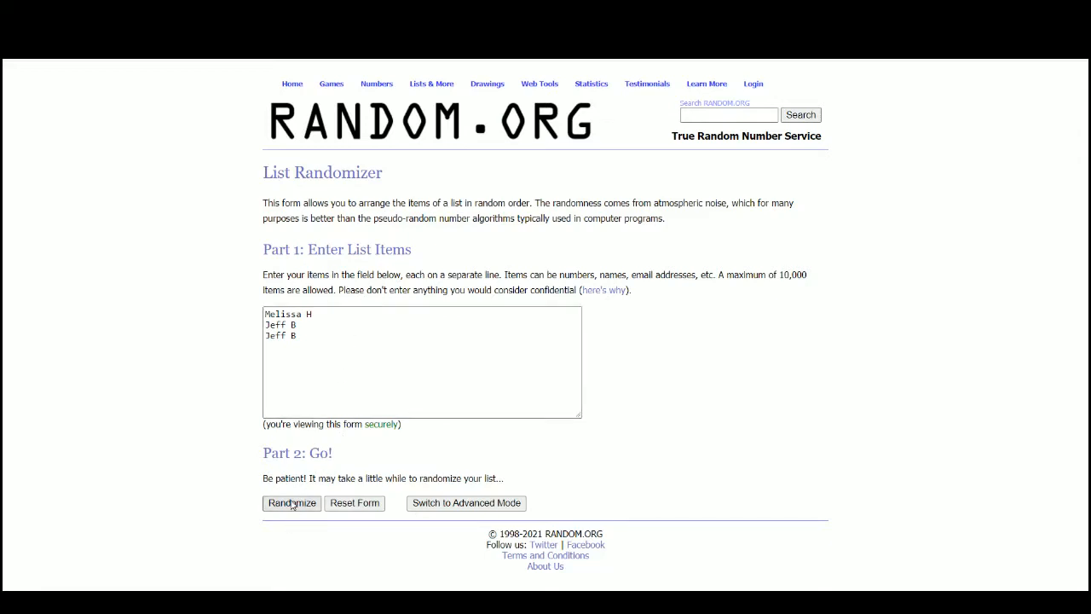
click(292, 503)
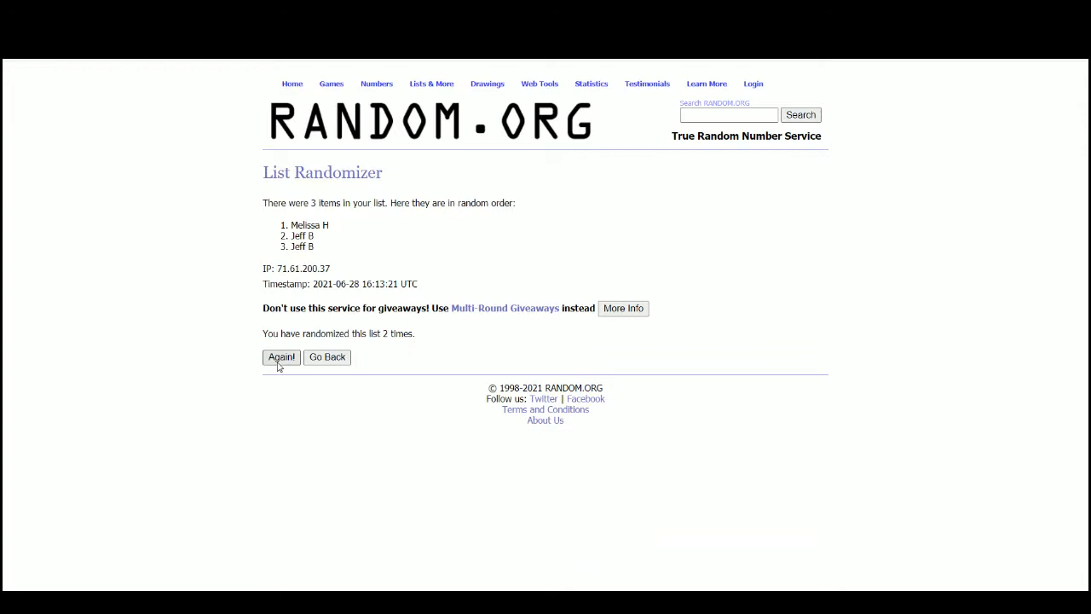
click(282, 358)
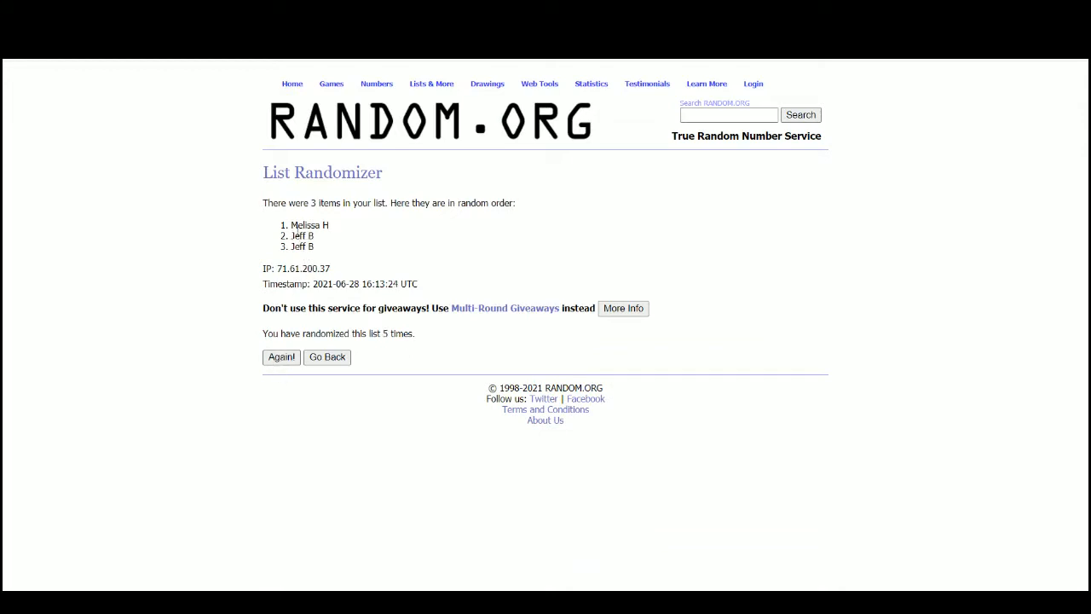
drag(295, 225, 313, 246)
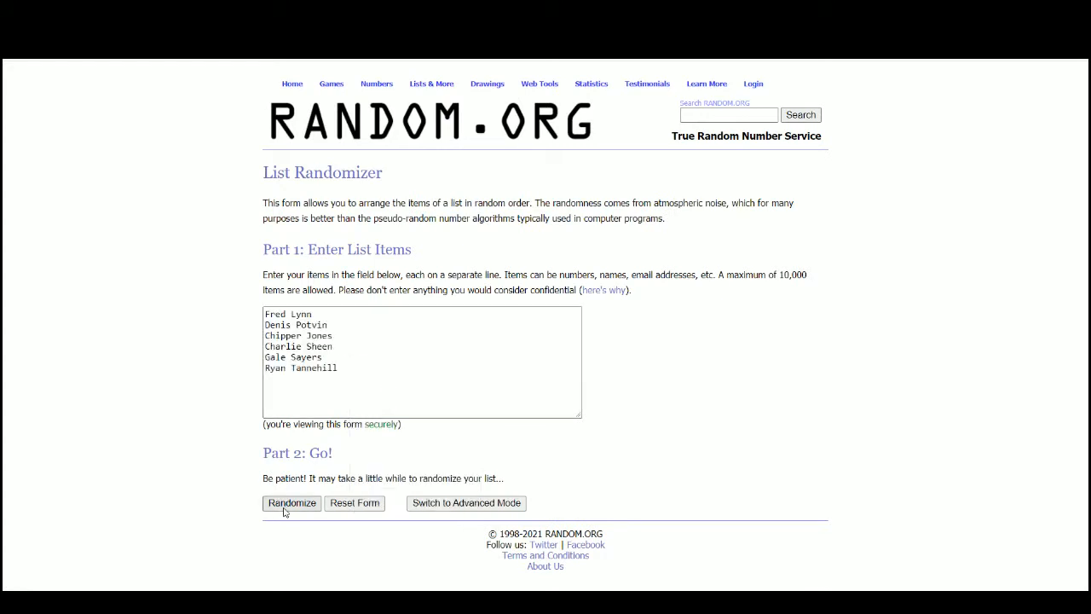
Randomize the six jersey names five times, ending with Charlie Sheen first and Ryan Tannehill last.
click(291, 503)
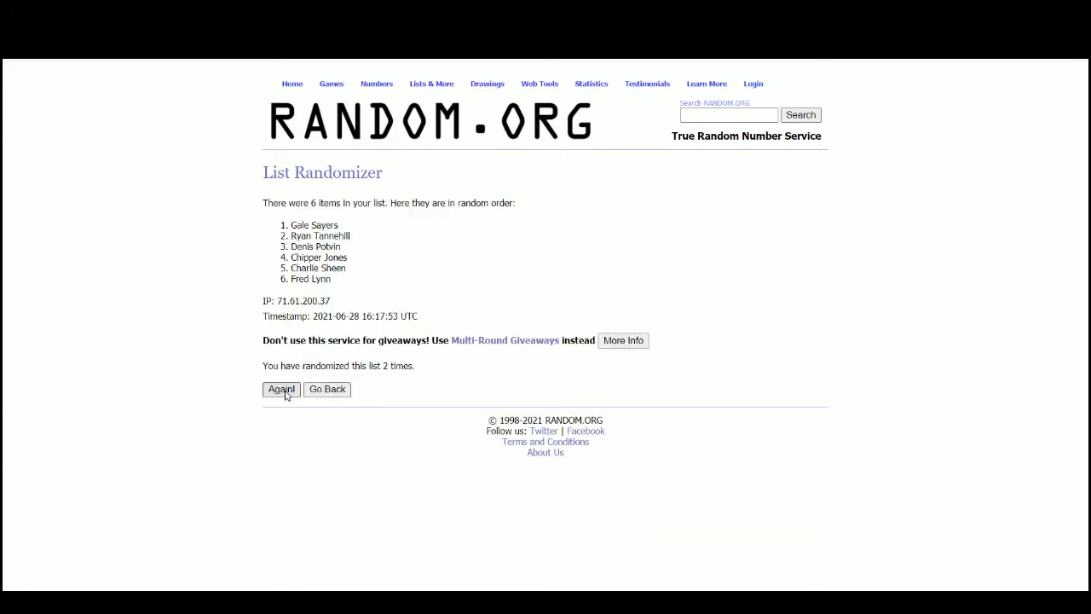
click(280, 389)
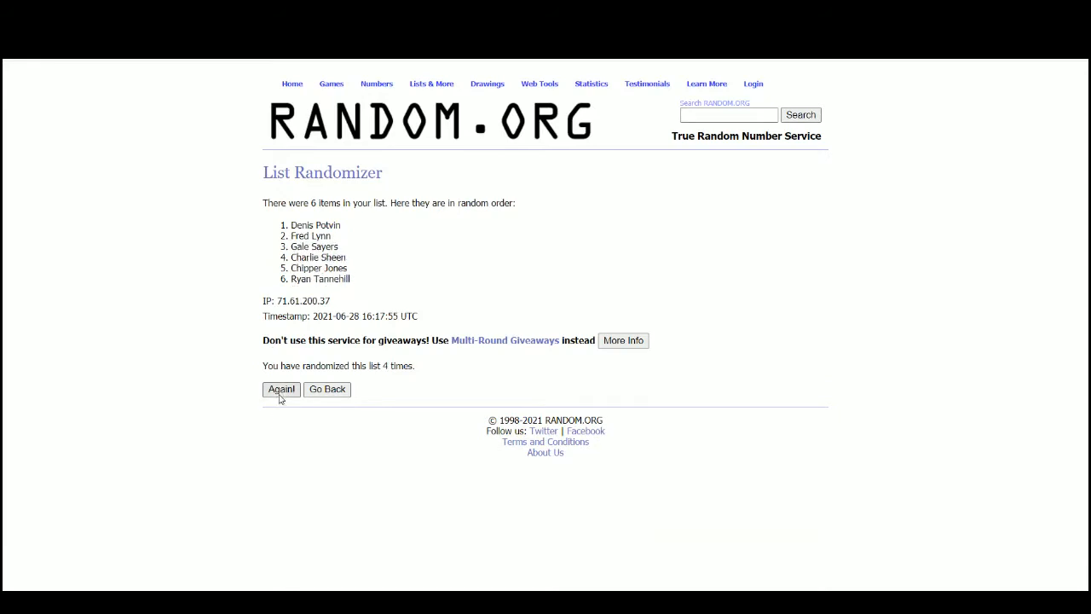
click(279, 389)
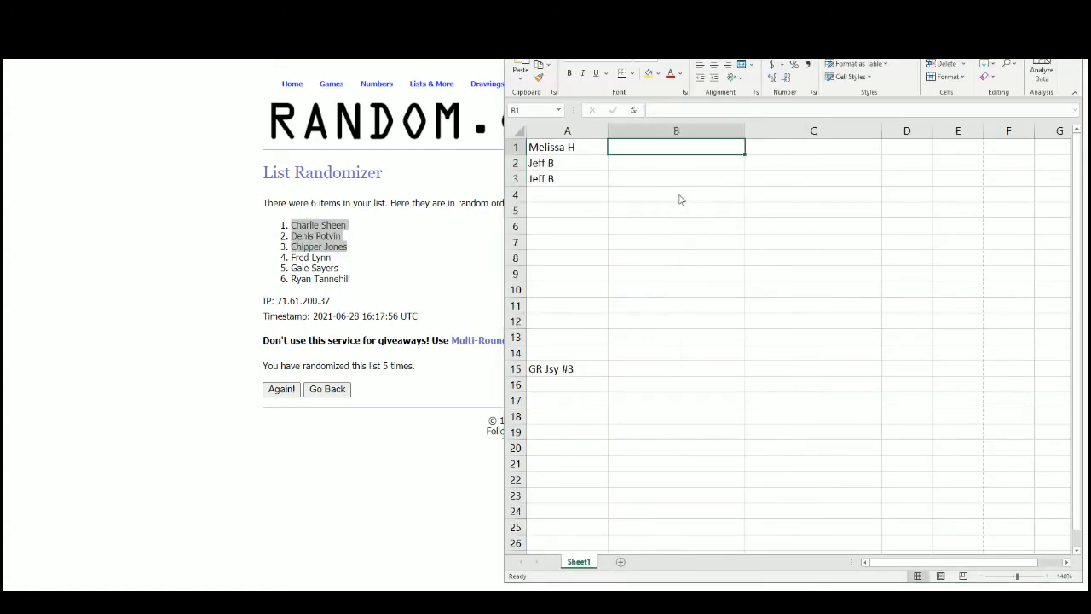
Enter Charlie Sheen, Denis Potvin, Chipper Jones in B1:B3 and paste Fred Lynn, Gale Sayers, Ryan Tannehill into column C.
text(Charlie Sheen)
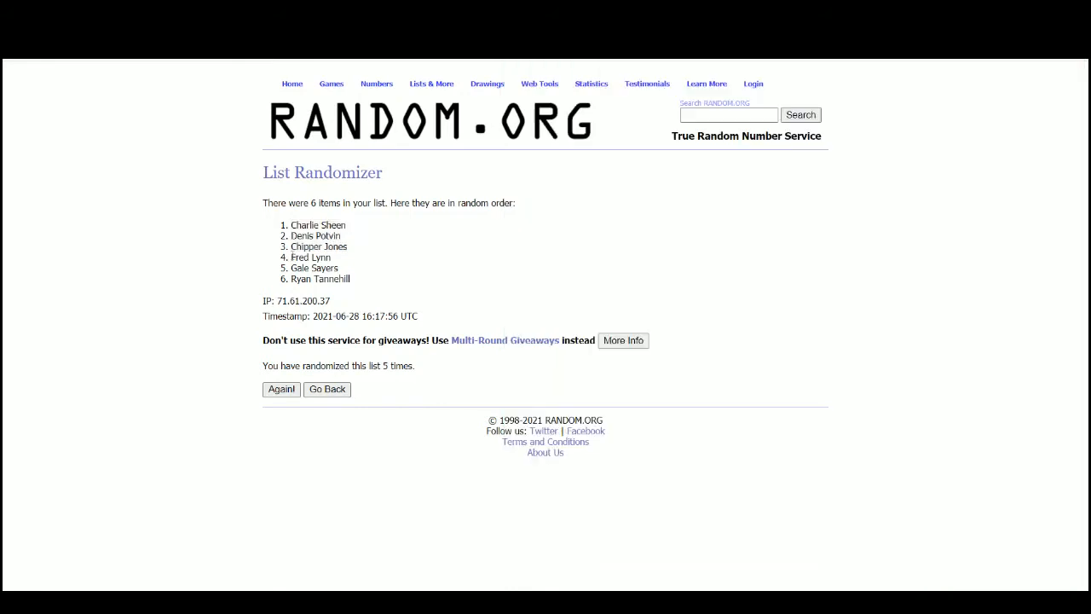
drag(294, 257, 362, 280)
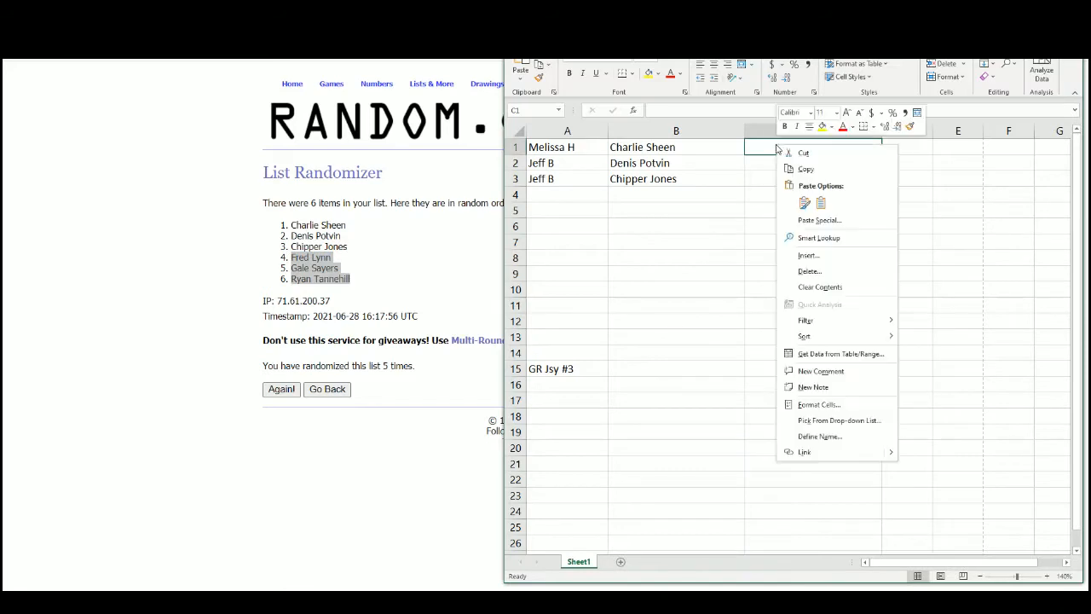
click(819, 220)
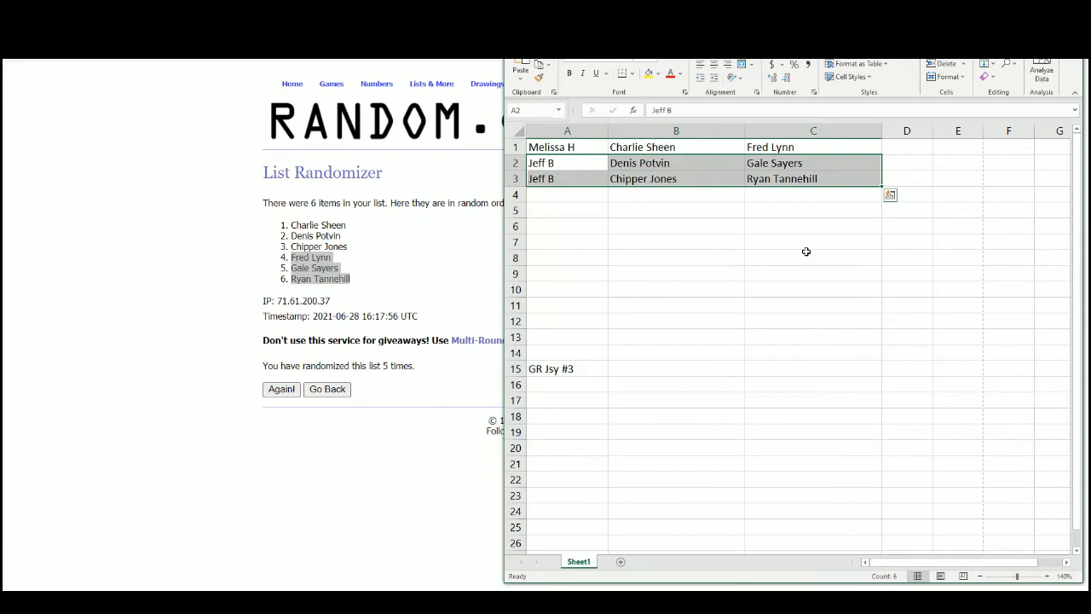
mouse_move(710, 179)
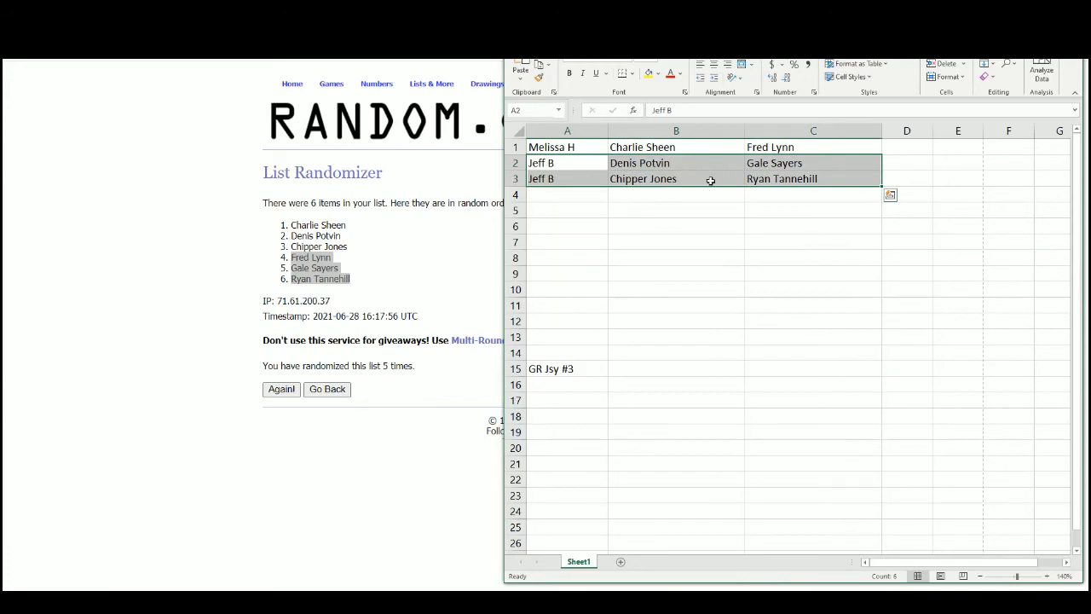